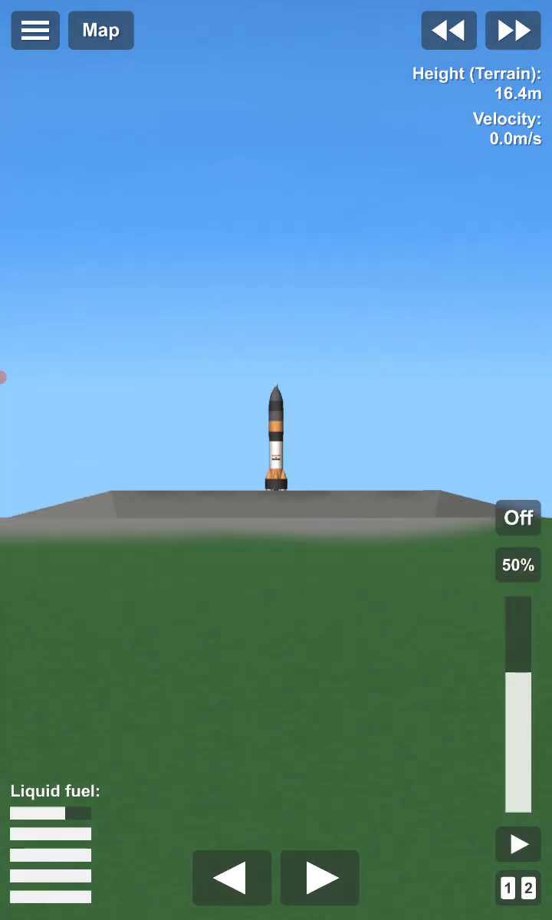
Step: Lower the pad-bound rocket's throttle from 50% to about 8.5%
scroll("up", 3)
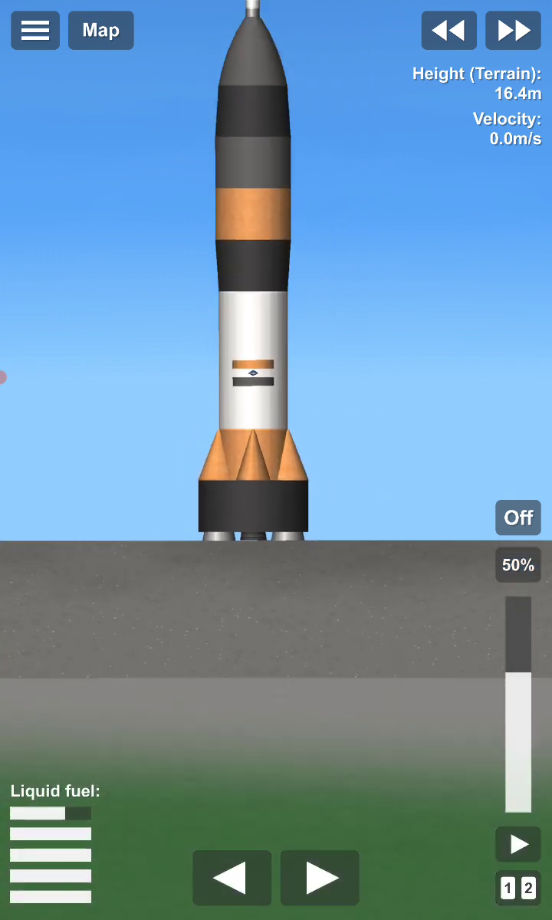
left_click_drag(519, 622, 518, 736)
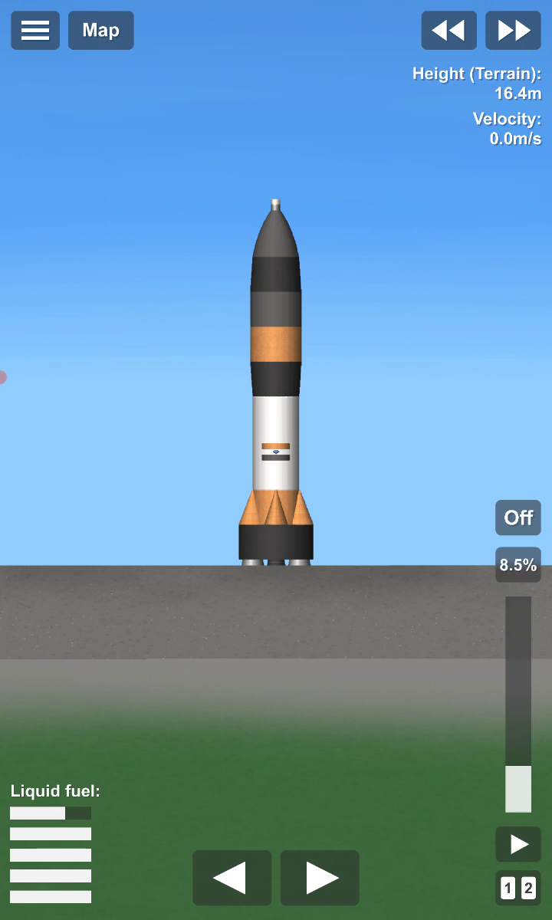
Step: Ignite the engines to lift off and watch the apoapsis climb toward 38.5 km
left_click(518, 518)
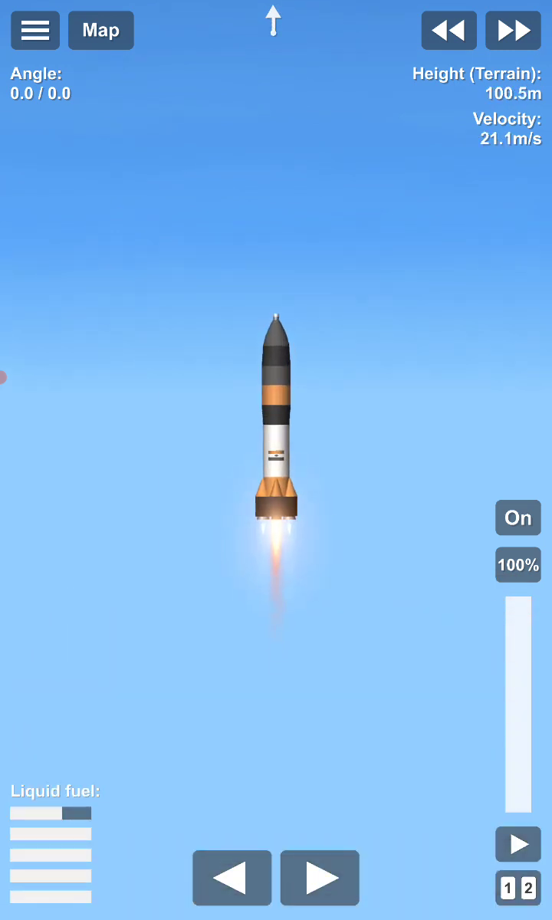
left_click(512, 29)
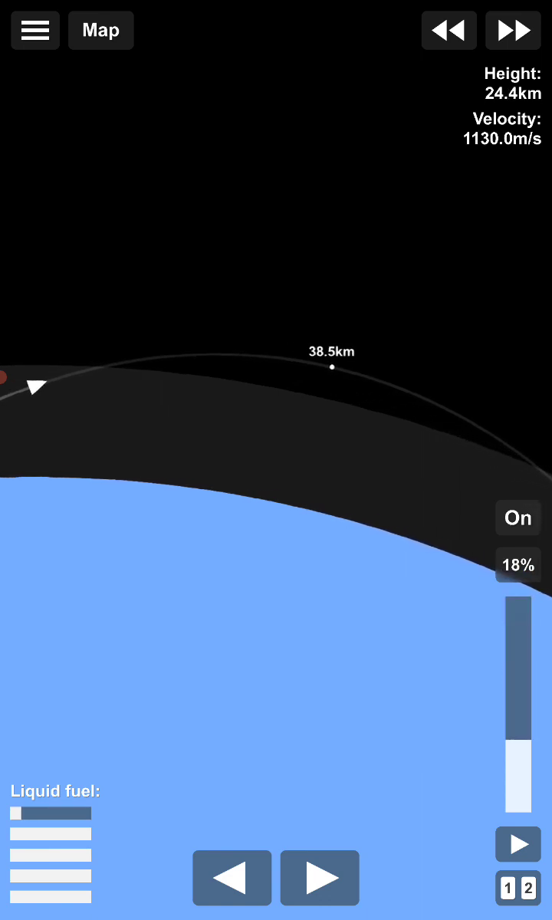
Step: Reset time warp, turn the rocket to the horizon and burn until low Earth orbit is reached
left_click(512, 31)
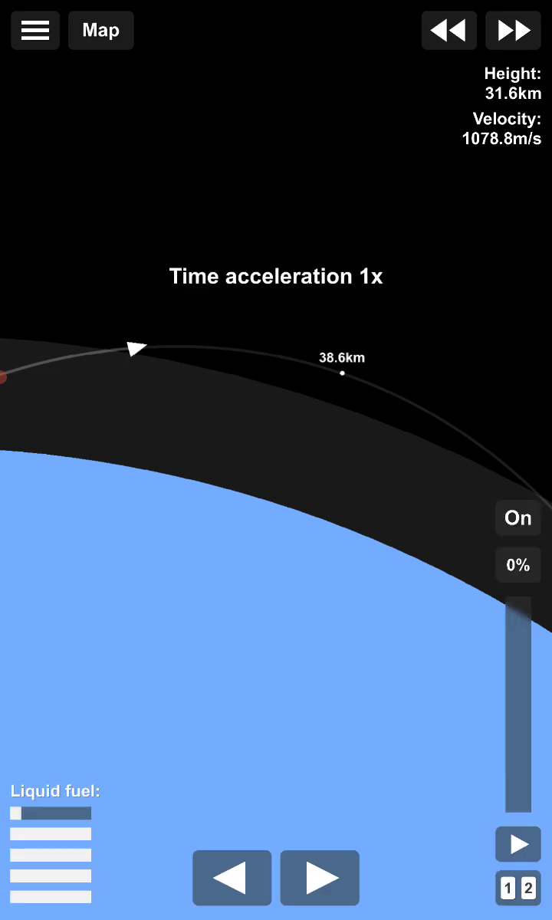
left_click(340, 372)
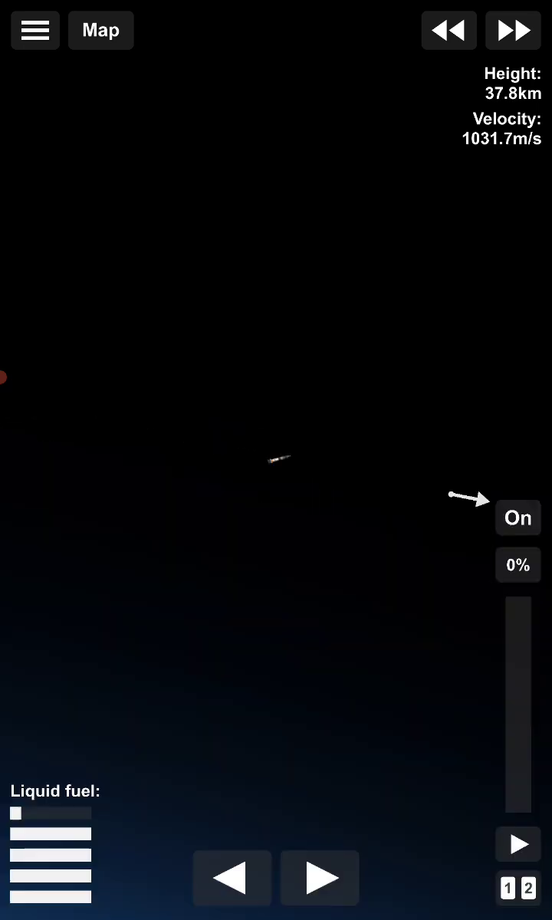
left_click_drag(519, 805, 518, 606)
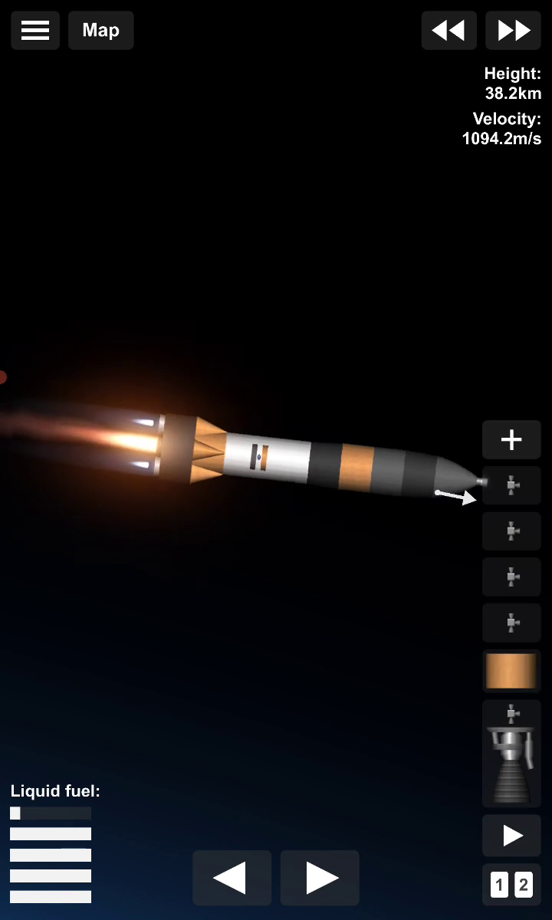
left_click(513, 485)
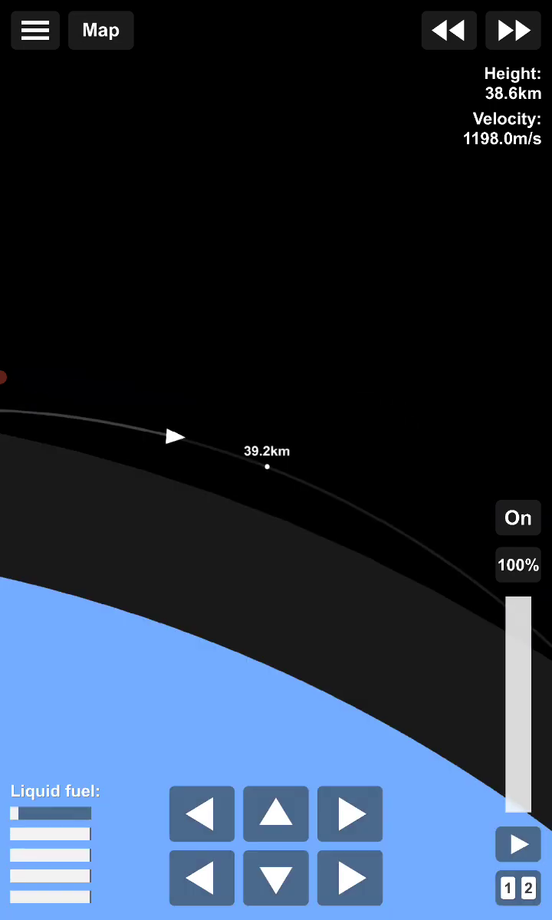
left_click(512, 29)
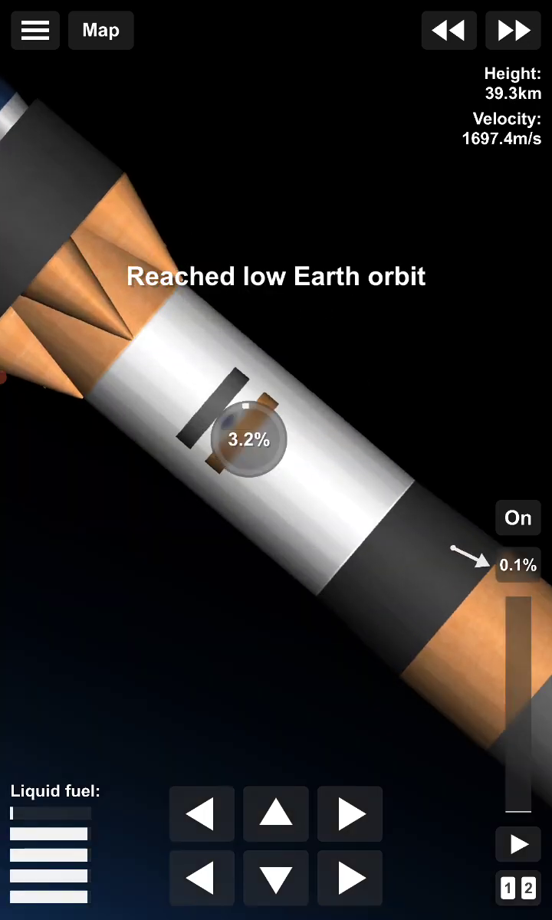
Step: Cut the engine, coast up to about 76 km and stage to release the first satellite
left_click(101, 31)
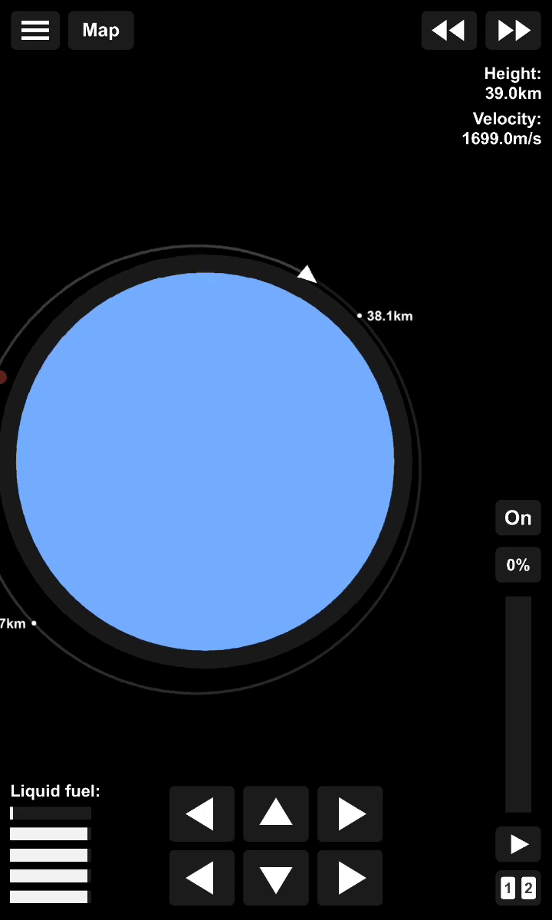
left_click(516, 31)
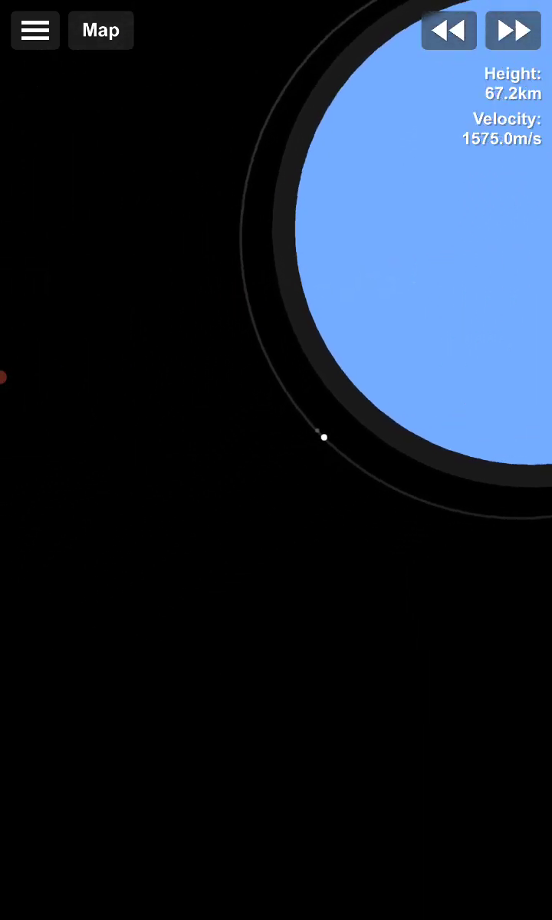
left_click(102, 31)
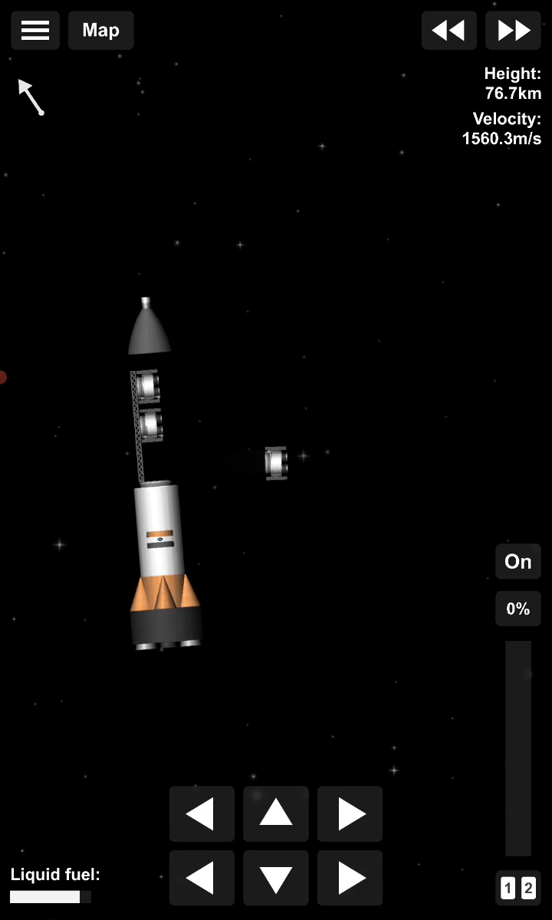
Step: Switch control to the released satellite and check its 67.6-113.2 km orbit
left_click(277, 814)
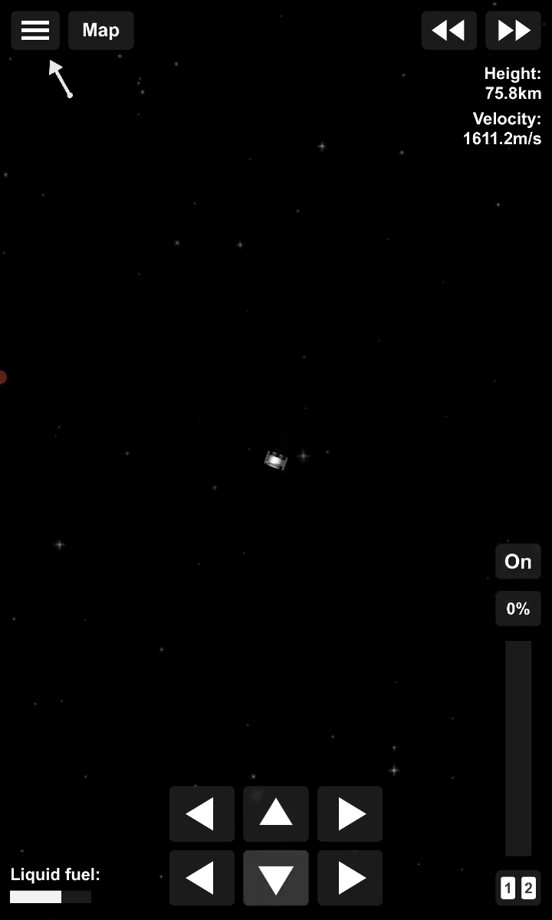
left_click(101, 30)
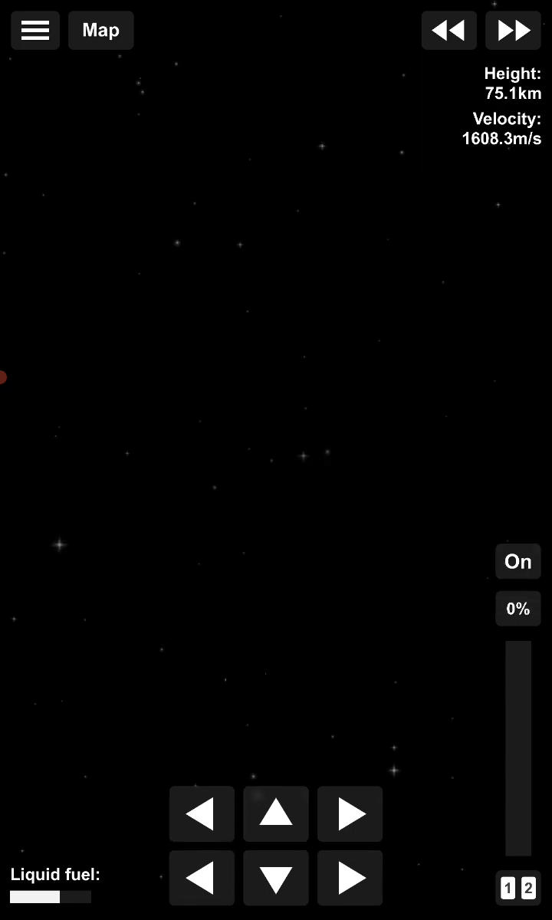
left_click(101, 31)
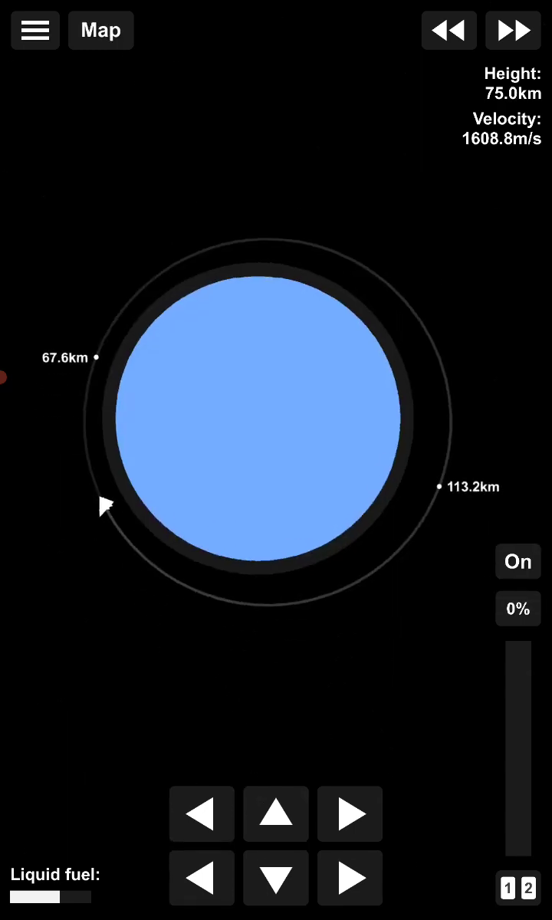
left_click(101, 31)
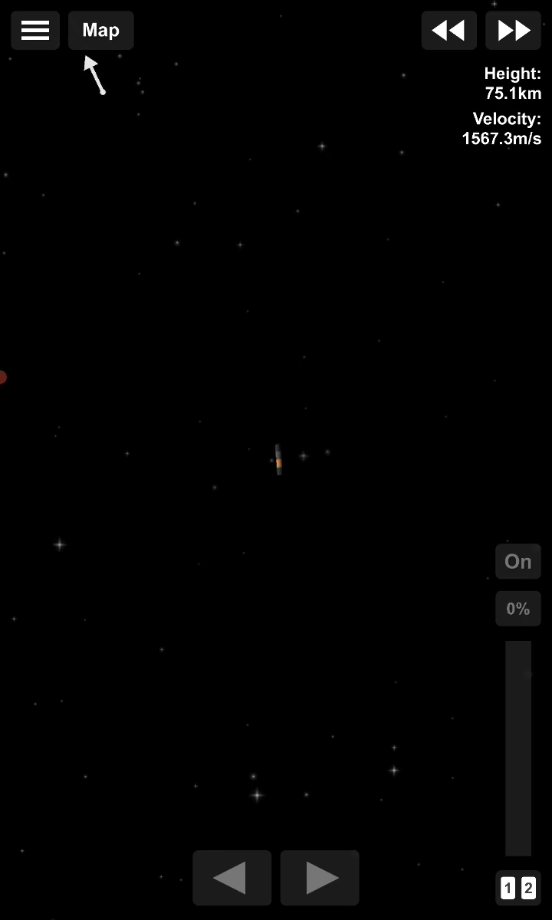
Step: Select the nearby Rocket object, speed up time and follow it closely on the map
left_click(279, 468)
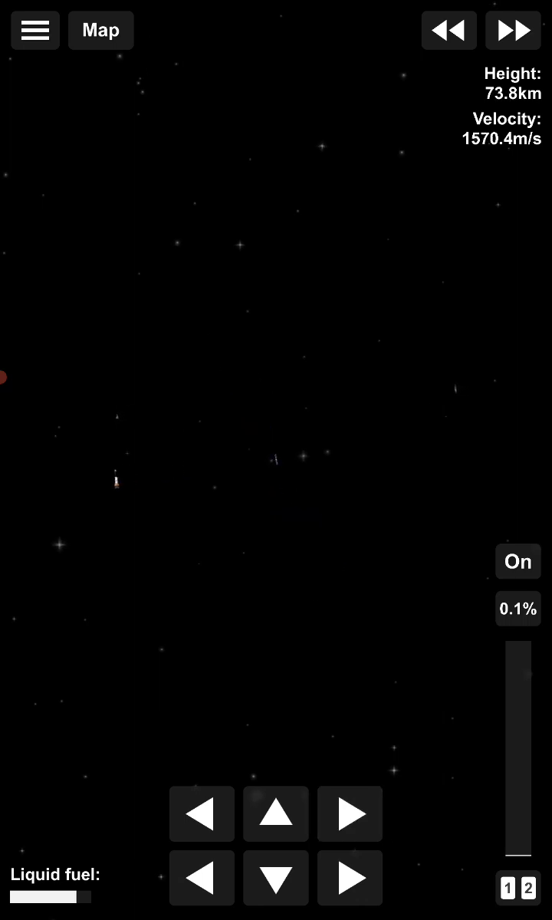
left_click(115, 499)
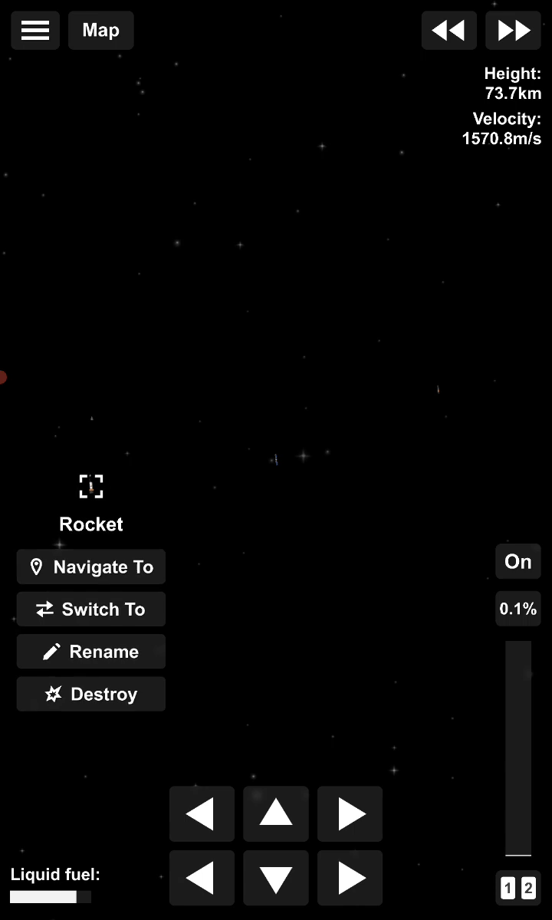
left_click(511, 30)
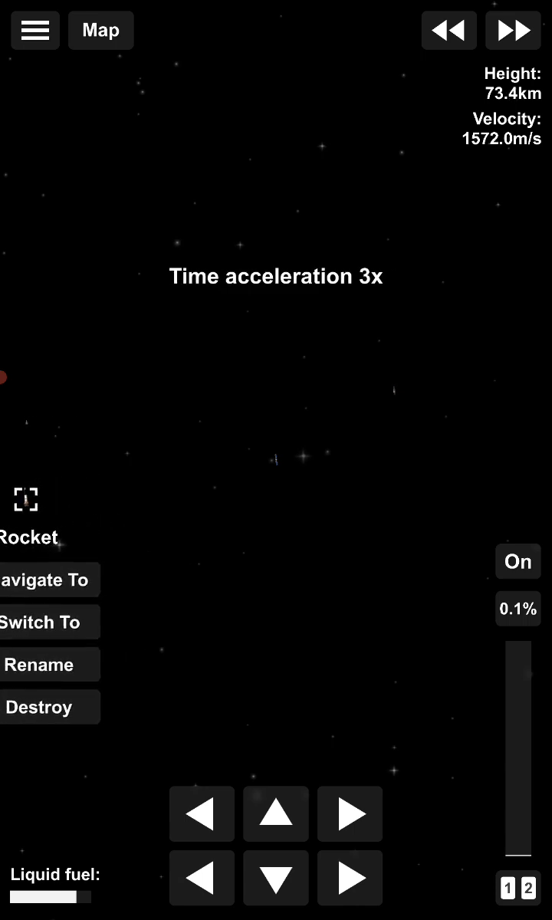
left_click(519, 561)
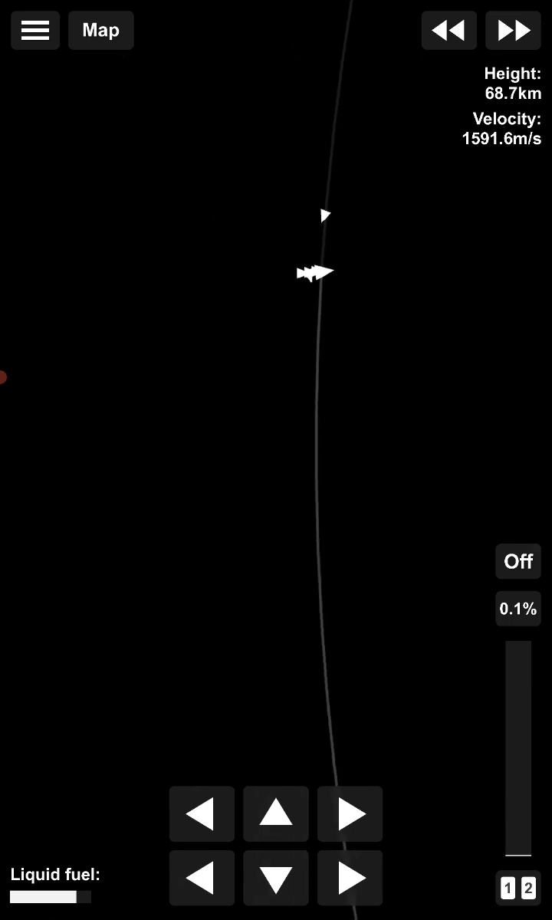
Step: Rename the selected Rocket object with a food name starting 'Da'
left_click(518, 561)
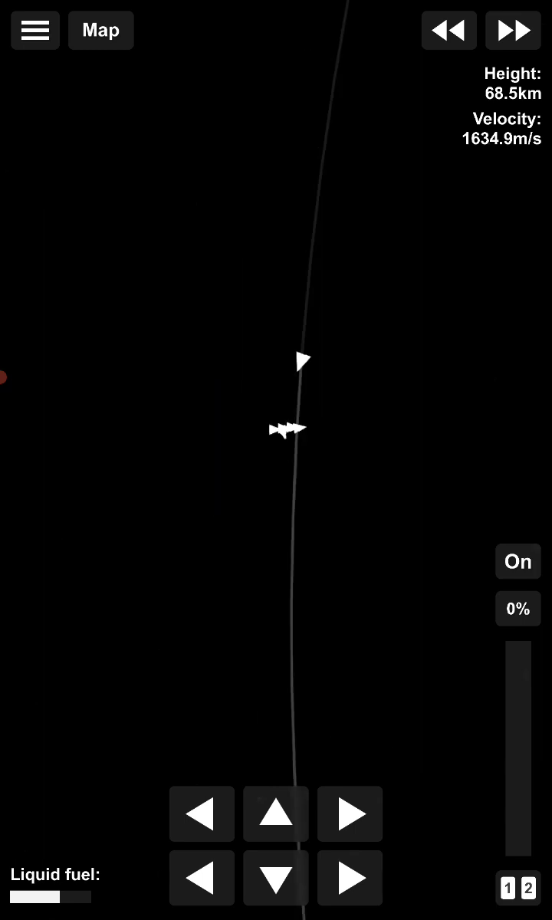
left_click(300, 360)
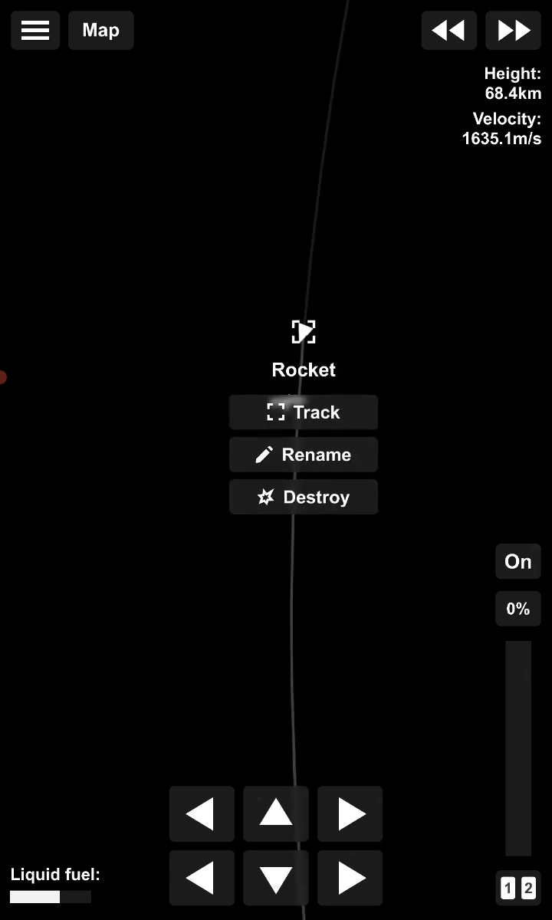
left_click(303, 454)
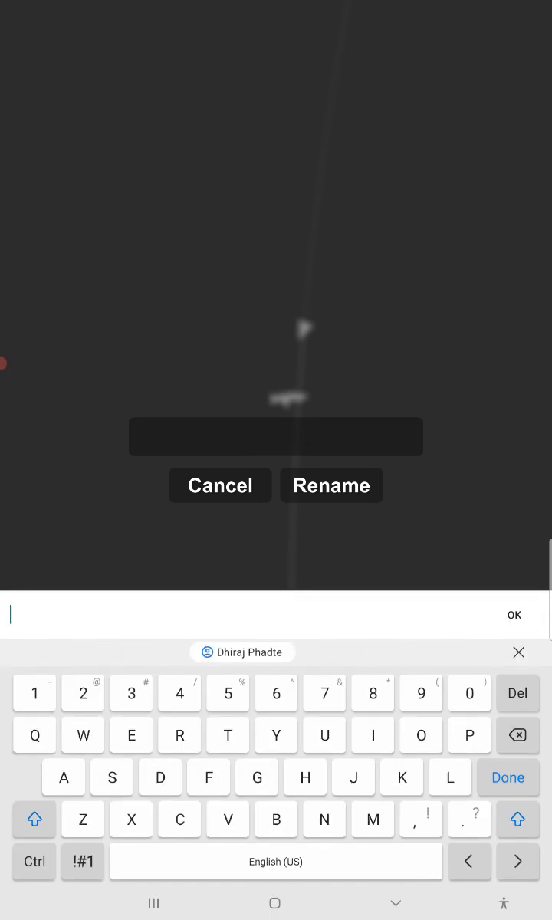
type("Dal")
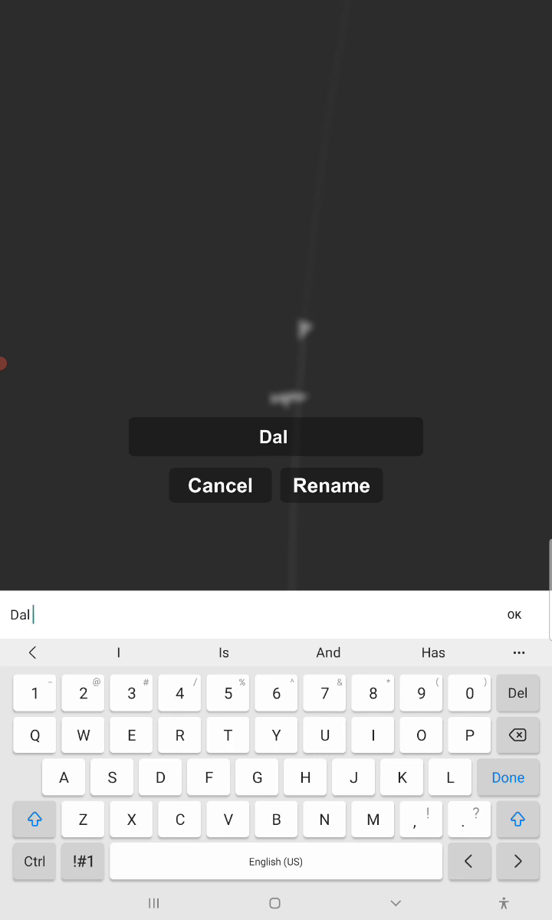
type("City")
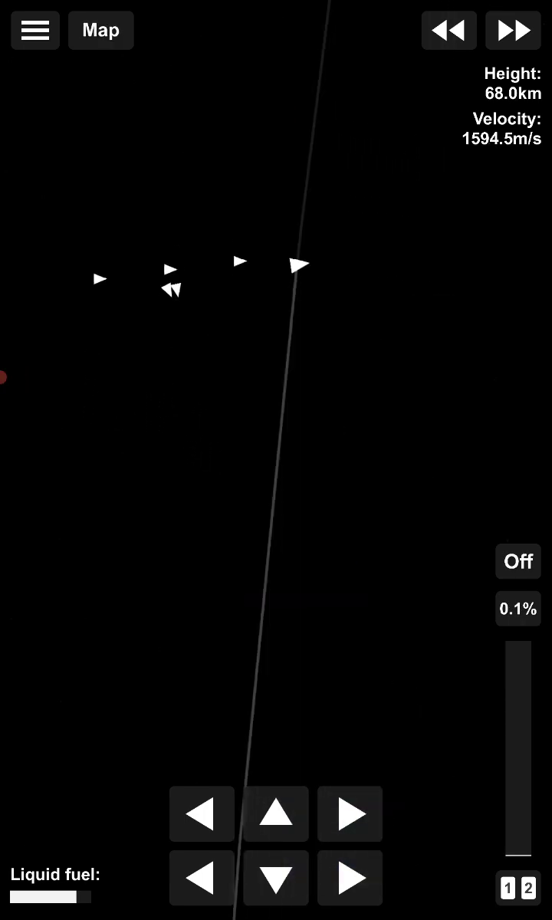
Step: Rename a second satellite in the cluster and confirm the new name
left_click(297, 267)
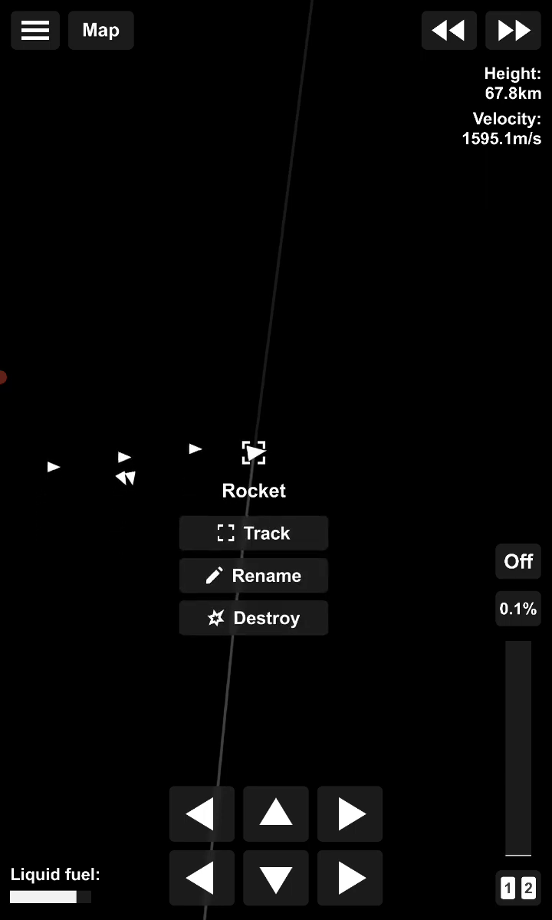
left_click(253, 575)
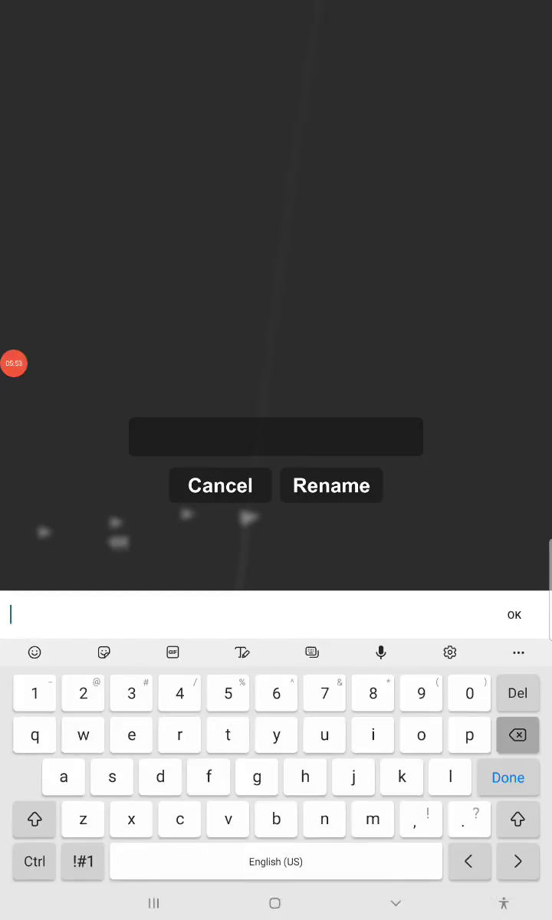
left_click(34, 819)
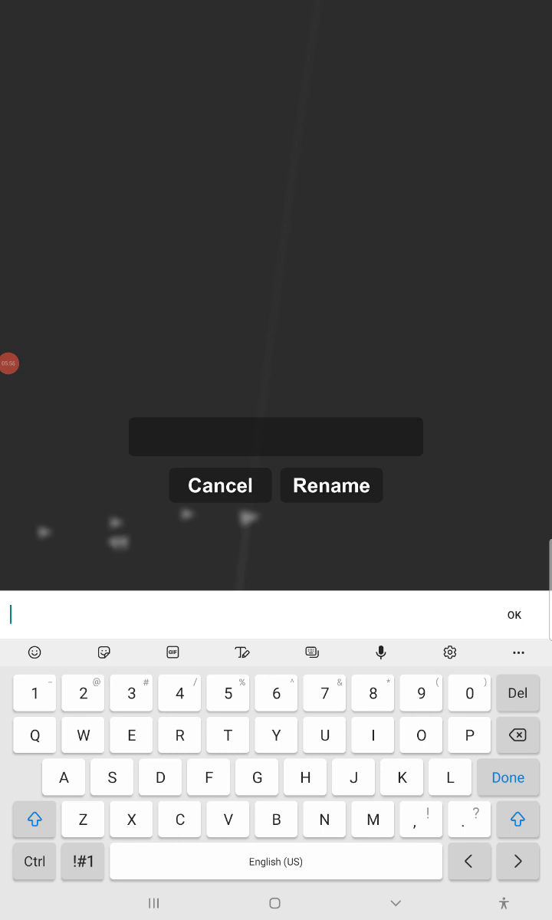
type("T")
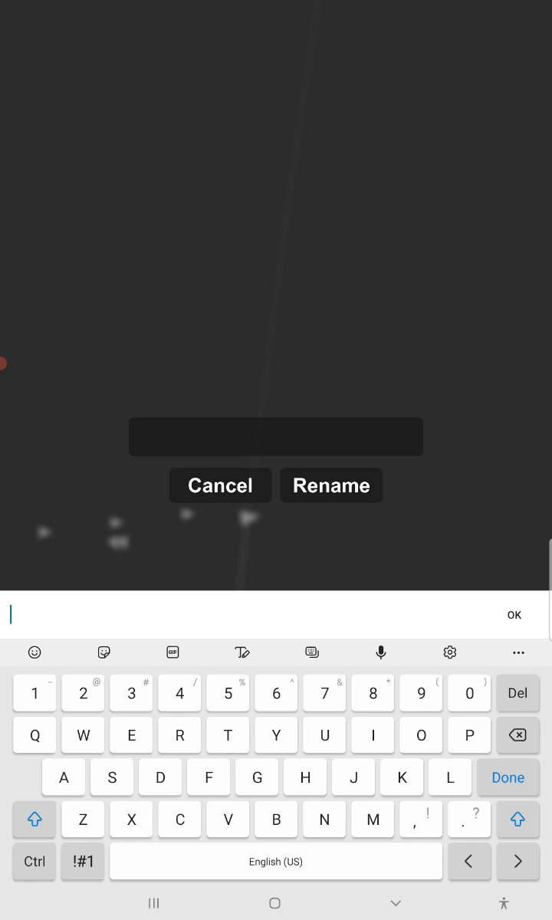
type("F")
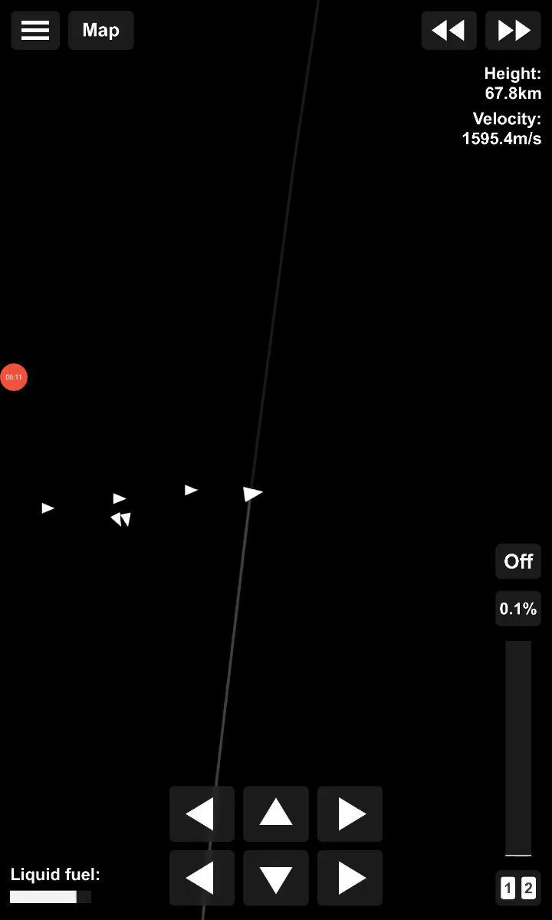
left_click(253, 493)
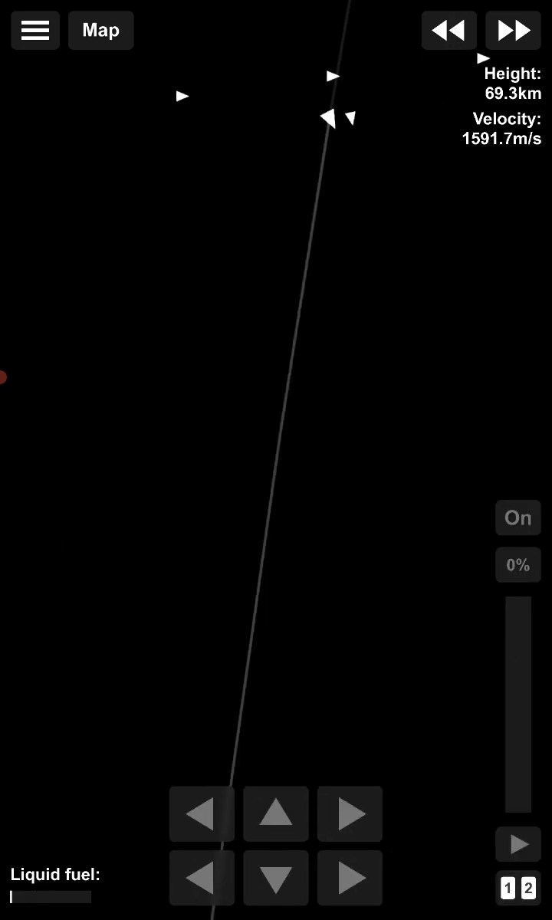
Step: Rename the remaining craft still called Rocket, then return control to the fuelled rocket
left_click(328, 116)
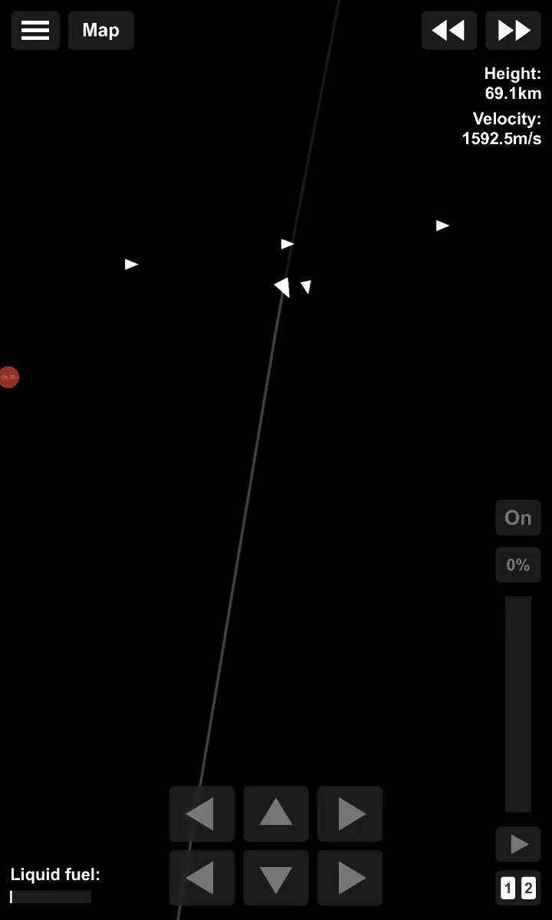
left_click(285, 289)
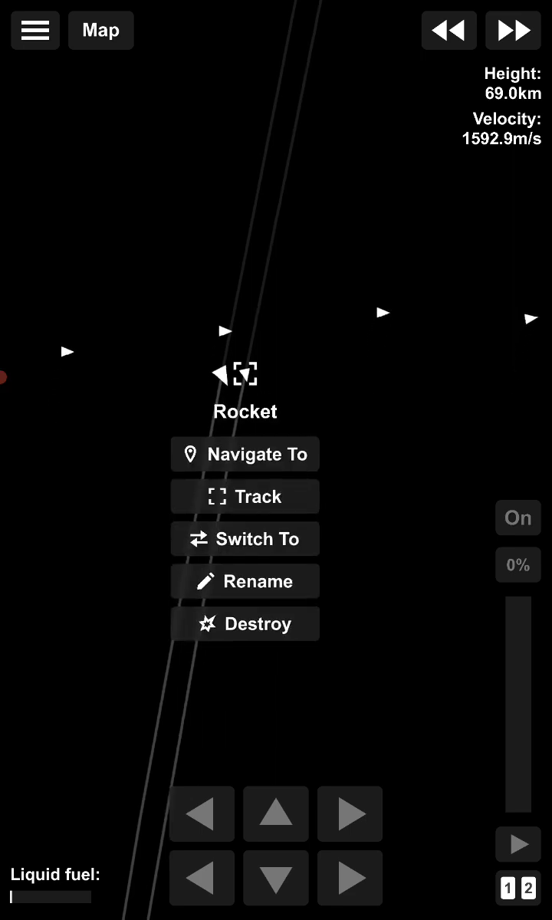
left_click(245, 581)
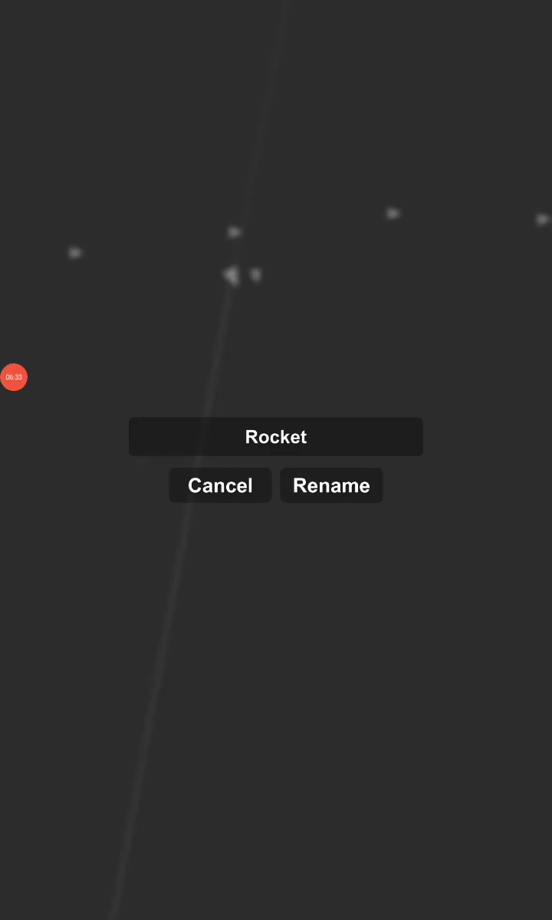
left_click(221, 484)
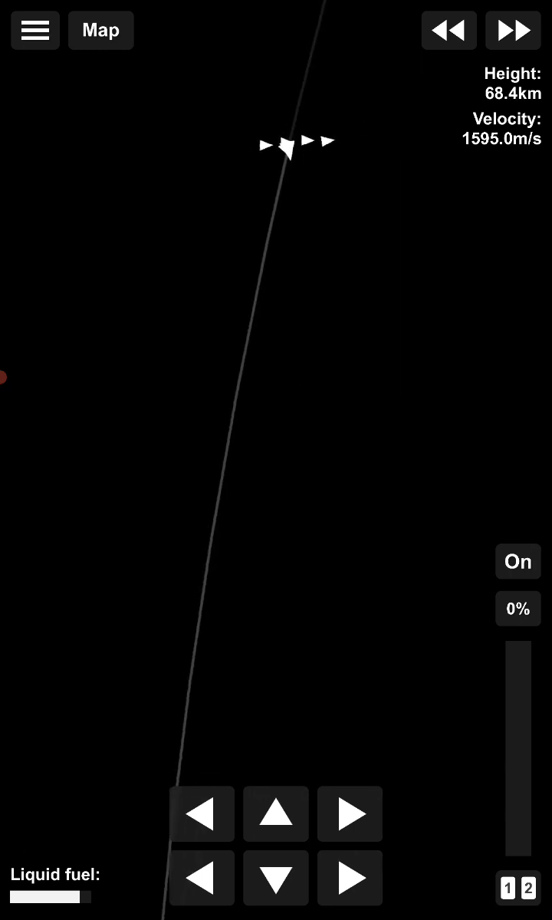
left_click(288, 148)
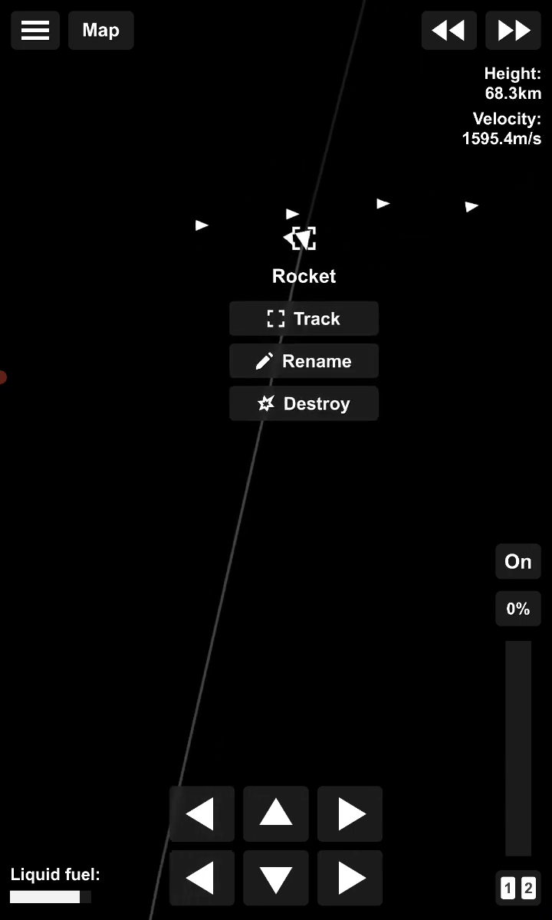
left_click(303, 361)
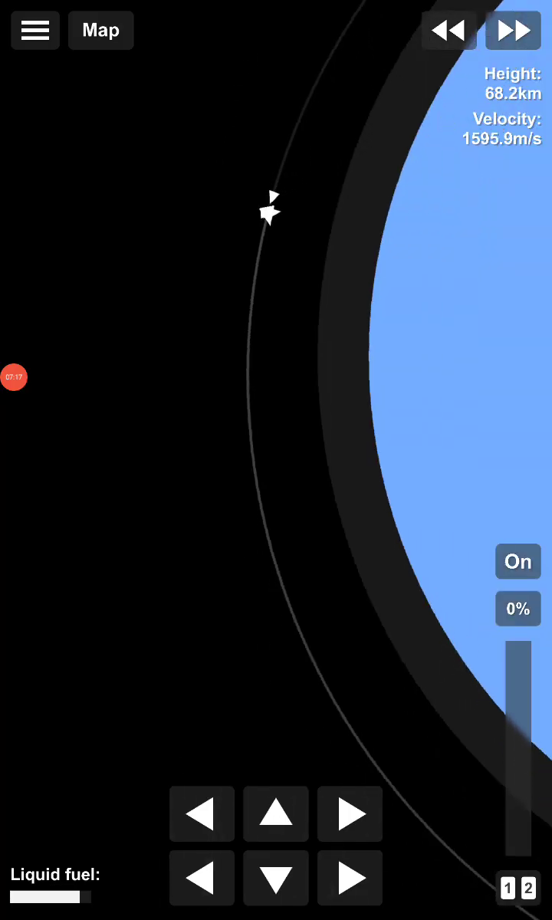
Step: From the Map view, clear all uncontrollable debris from orbit
left_click(266, 213)
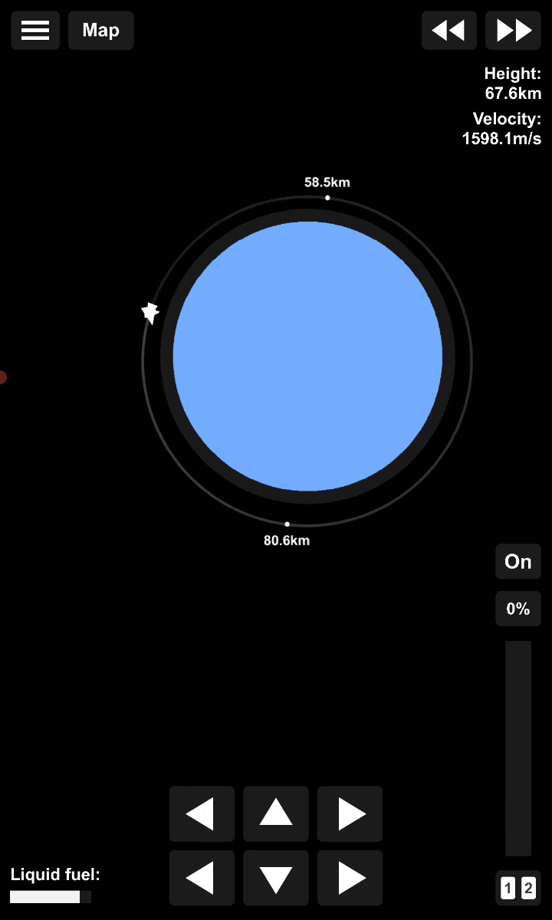
left_click(512, 31)
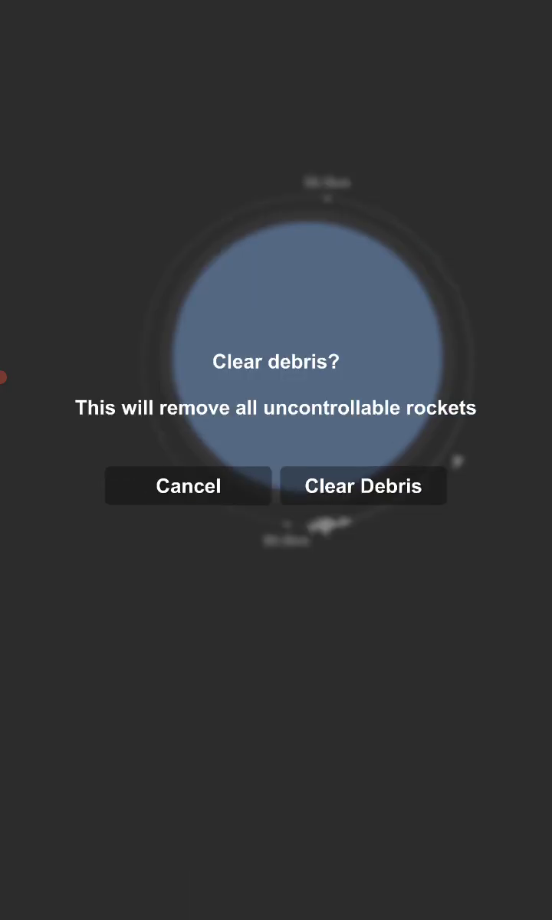
left_click(364, 485)
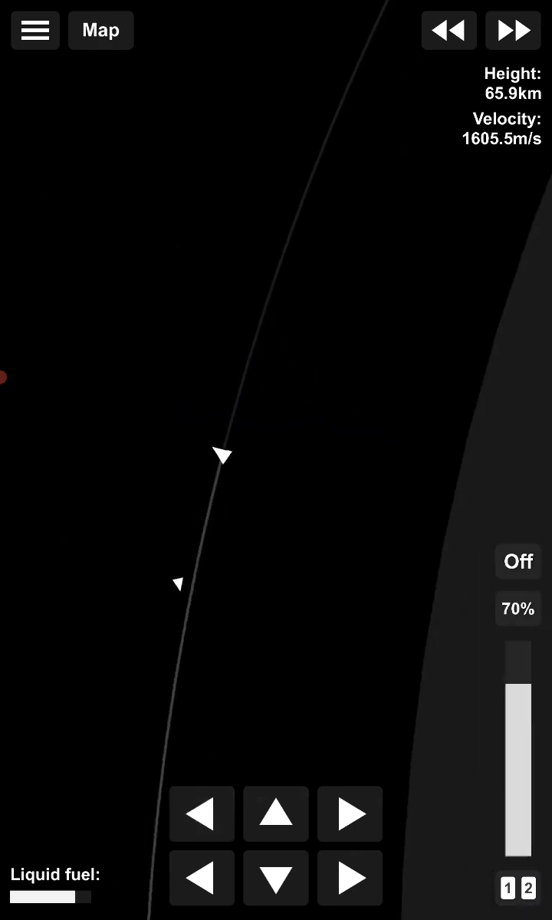
Step: Burn at full throttle from the map view until apoapsis reaches about 101.5 km
left_click_drag(518, 706, 519, 652)
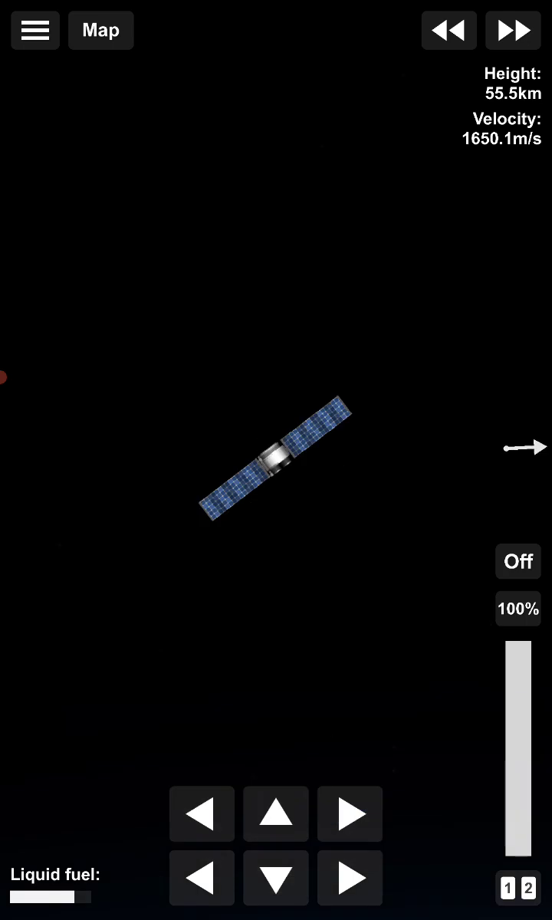
left_click(273, 472)
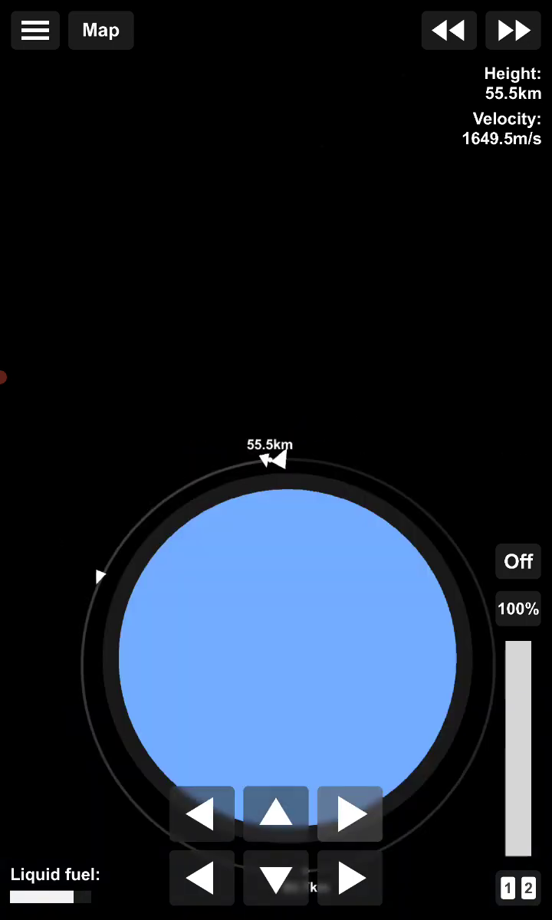
left_click(519, 561)
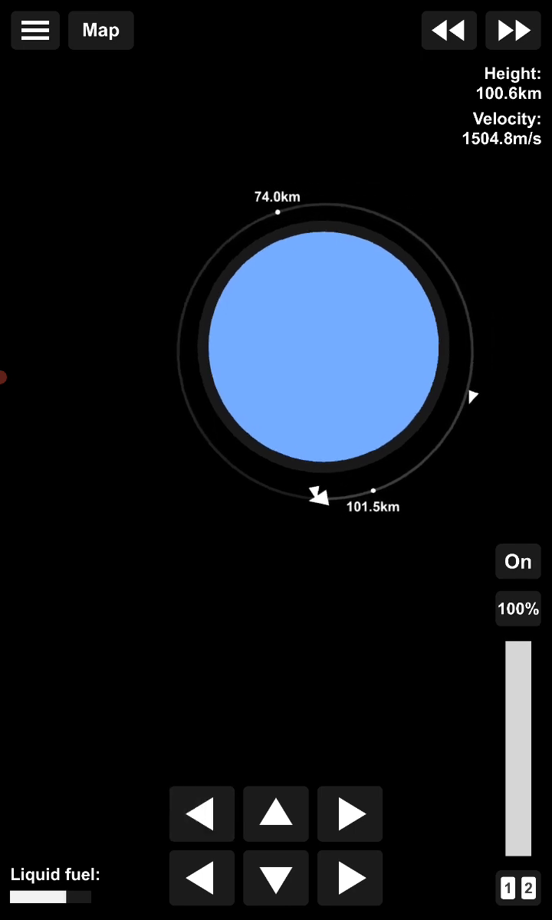
Step: Cut the engine, leaving a stable 76.2 by 101.6 km orbit
left_click(316, 494)
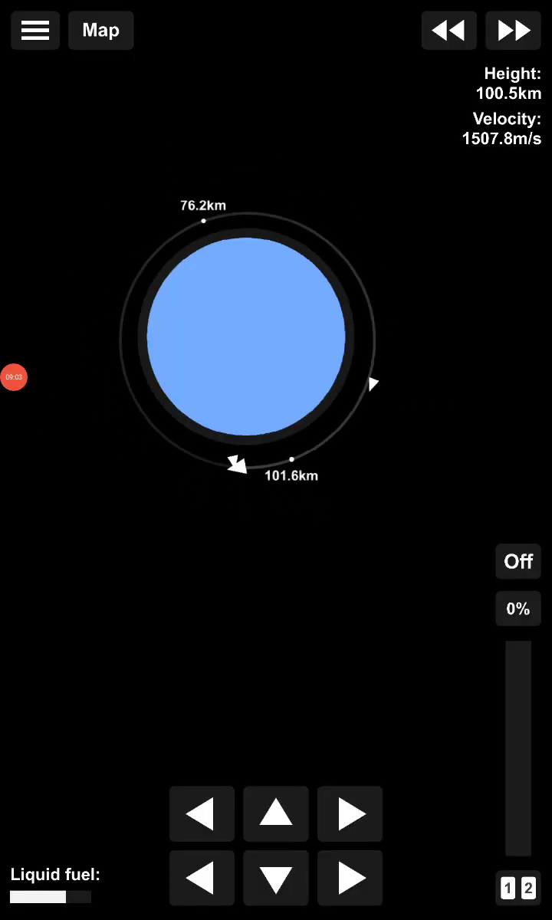
left_click(14, 377)
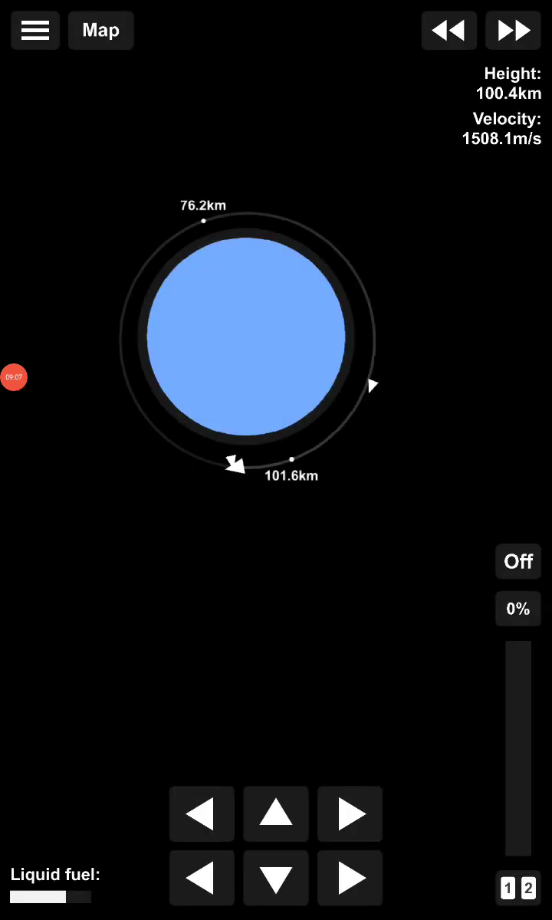
left_click(16, 377)
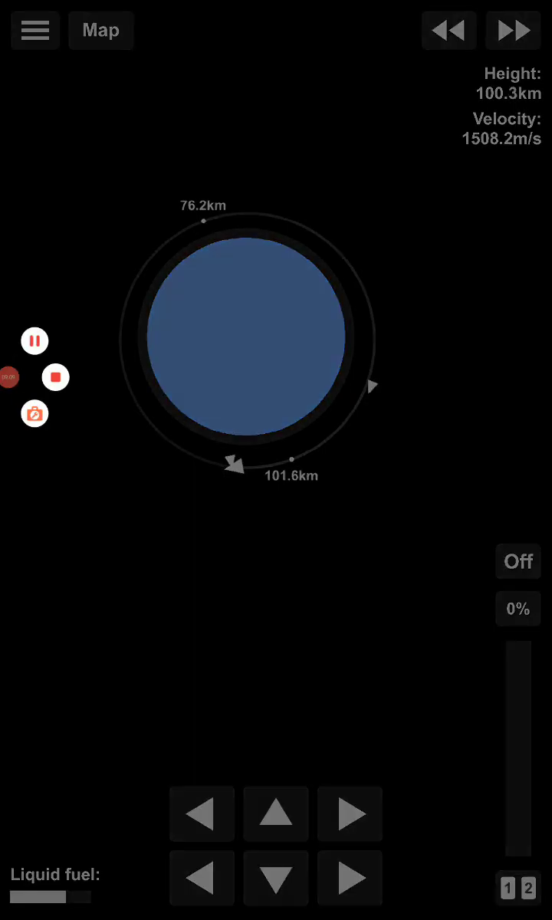